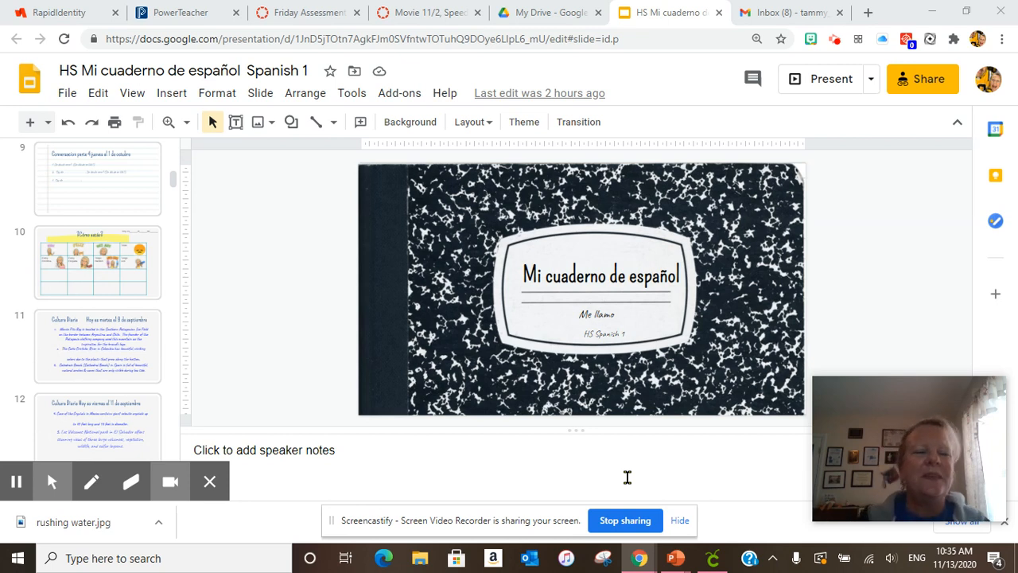
Step: Show slide 56, the Cultura Diaria slide on Easter Island and the Jesuit missions
{"action": "scroll", "scroll_direction": "down", "scroll_amount": 3}
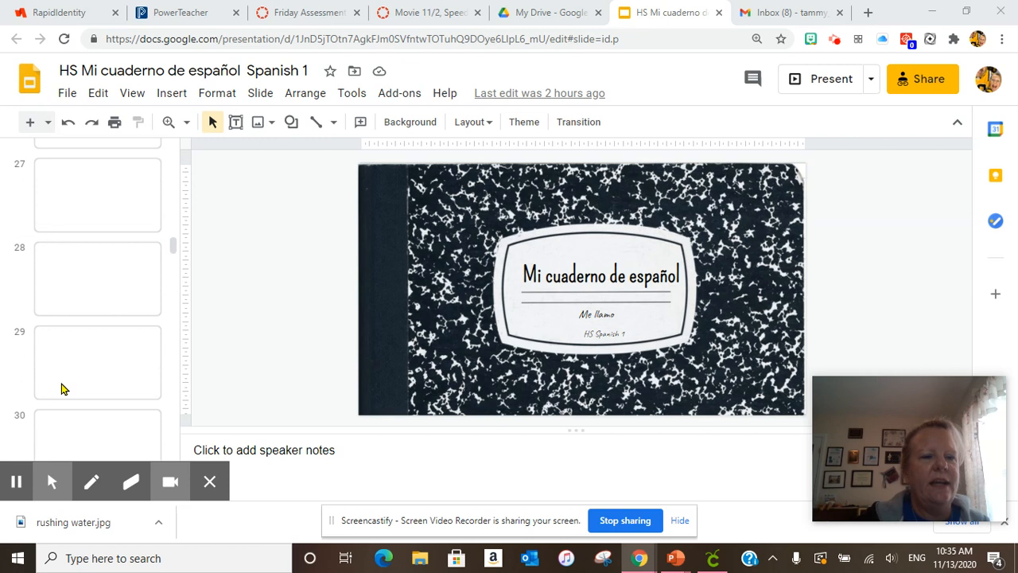
{"action": "scroll", "scroll_direction": "down", "scroll_amount": 3}
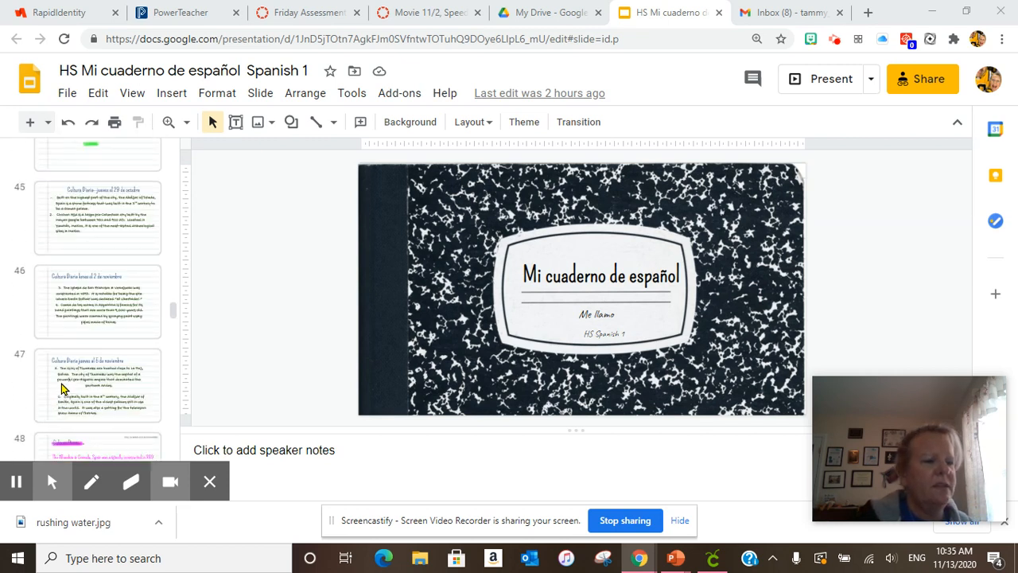
{"action": "scroll", "scroll_direction": "down", "scroll_amount": 3}
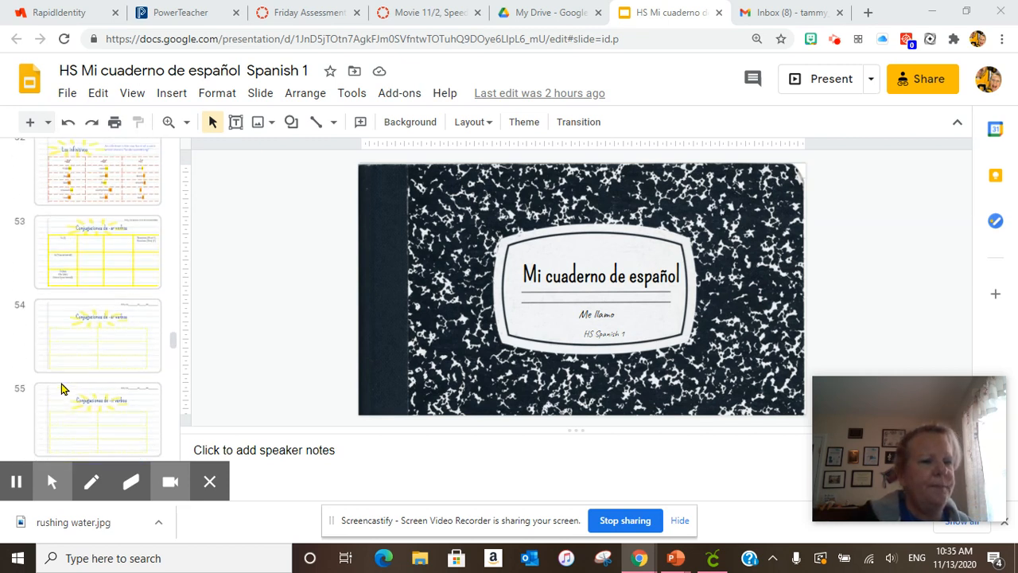
{"action": "left_click", "coordinate": [97, 309]}
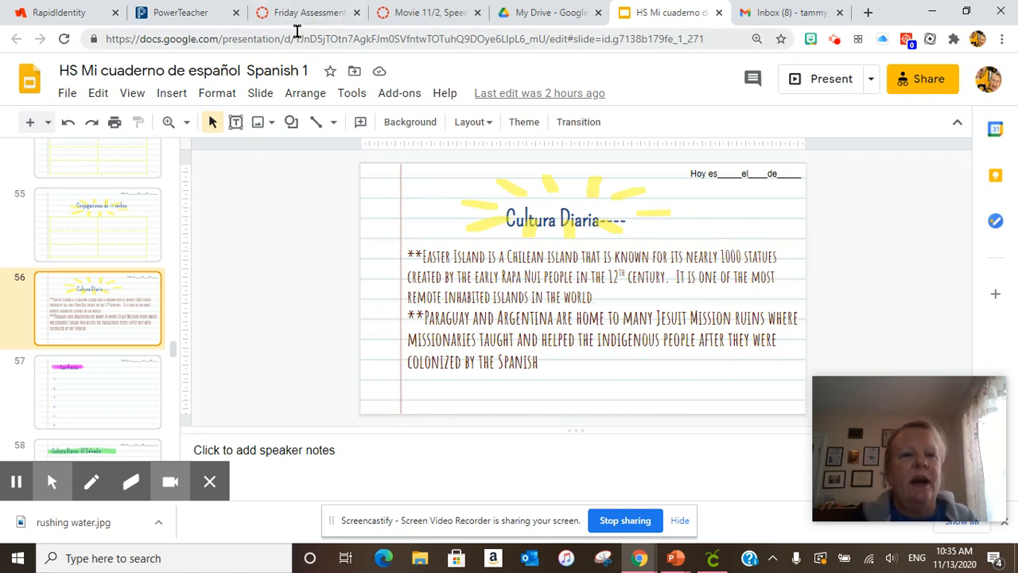
Step: Go from the Canvas dashboard into the Spanish I course
{"action": "left_click", "coordinate": [306, 12]}
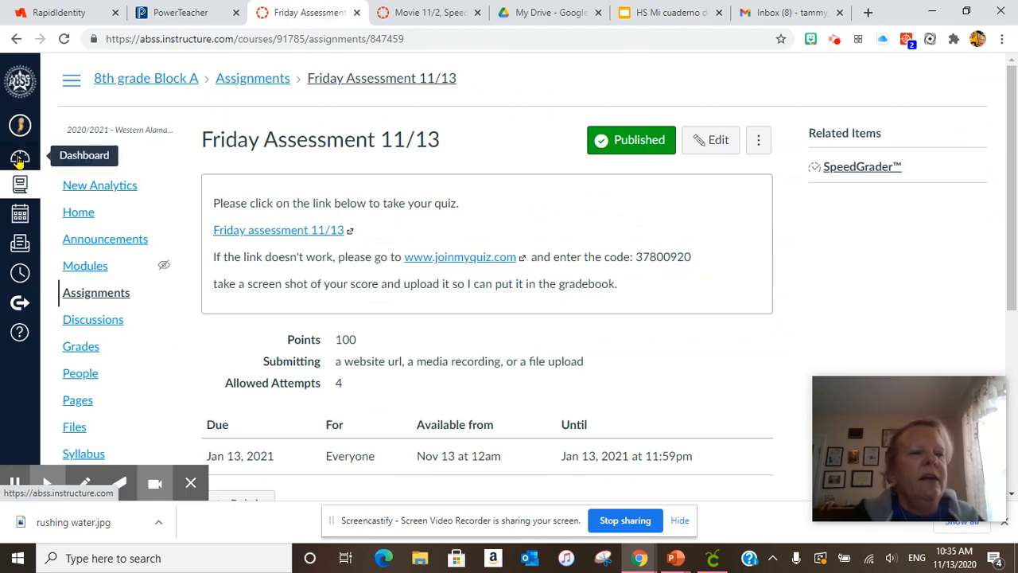
{"action": "left_click", "coordinate": [20, 157]}
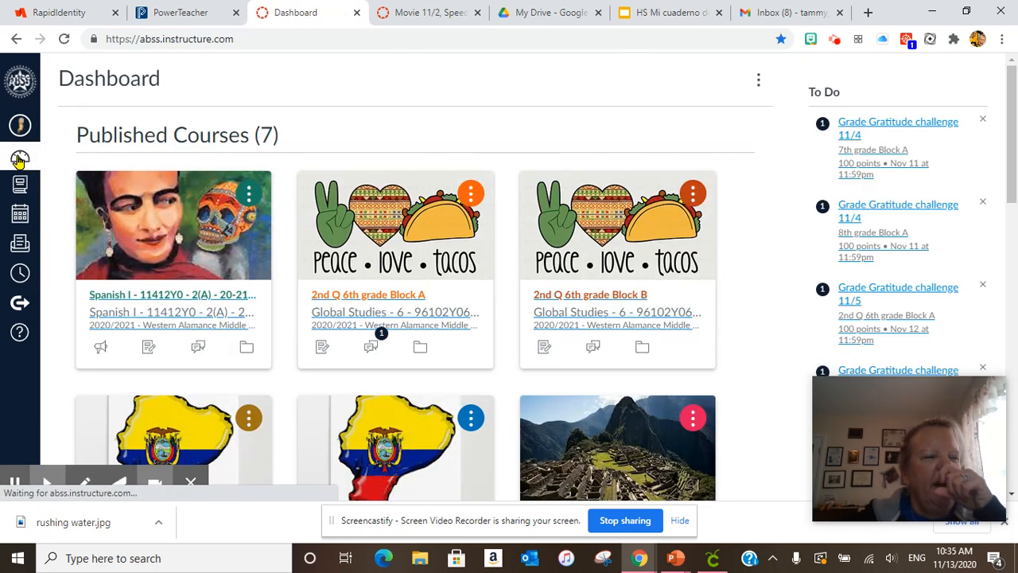
{"action": "left_click", "coordinate": [172, 225]}
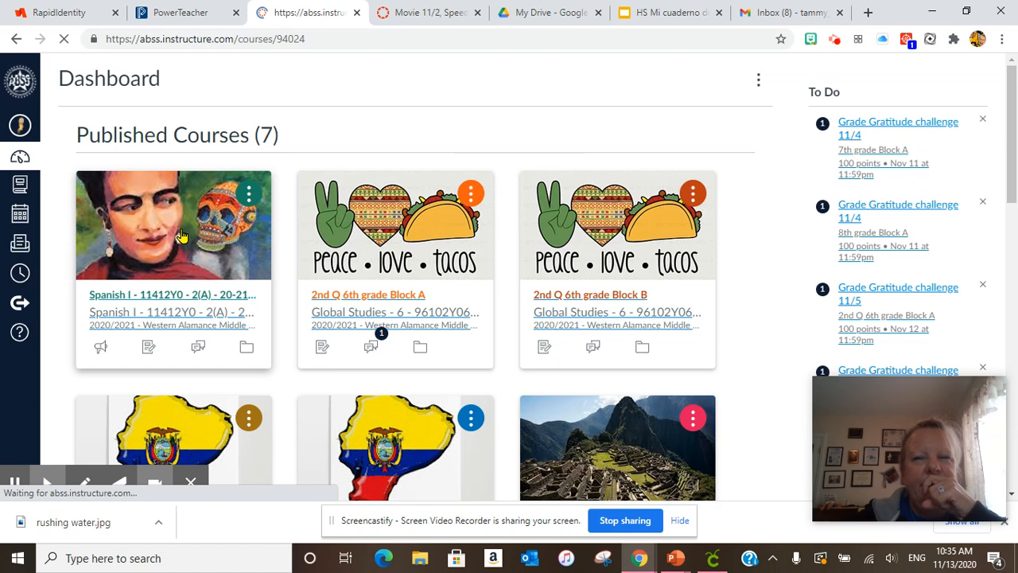
{"action": "left_click", "coordinate": [171, 224]}
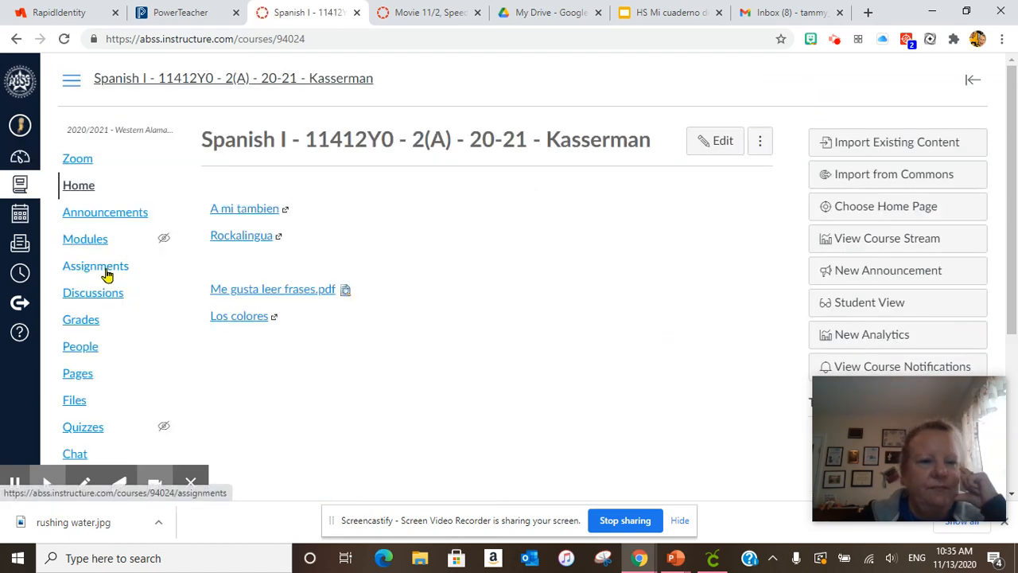
Step: Open the Sound 11/13 topic from the course's Discussions list
{"action": "left_click", "coordinate": [93, 292]}
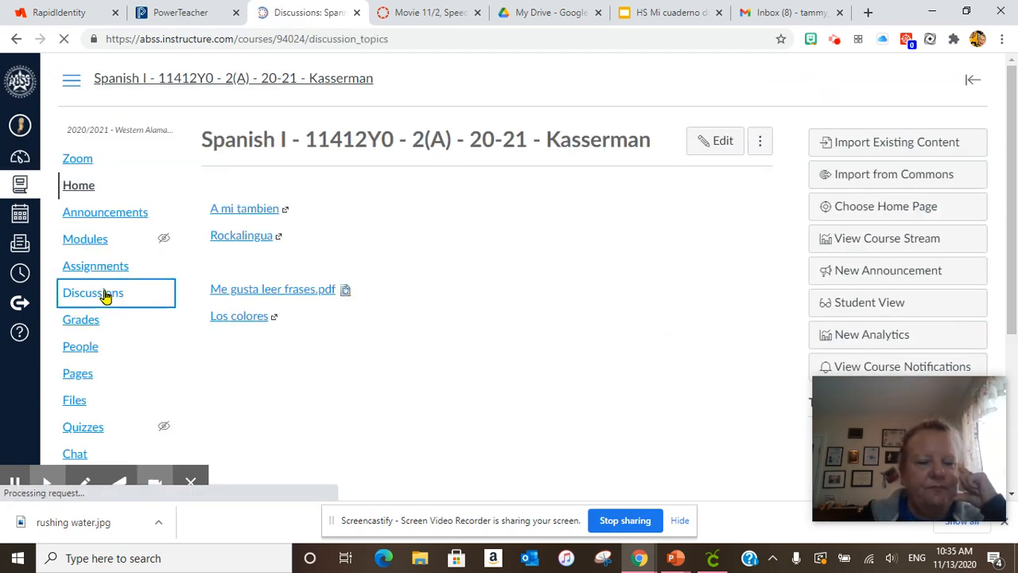
{"action": "left_click", "coordinate": [93, 292]}
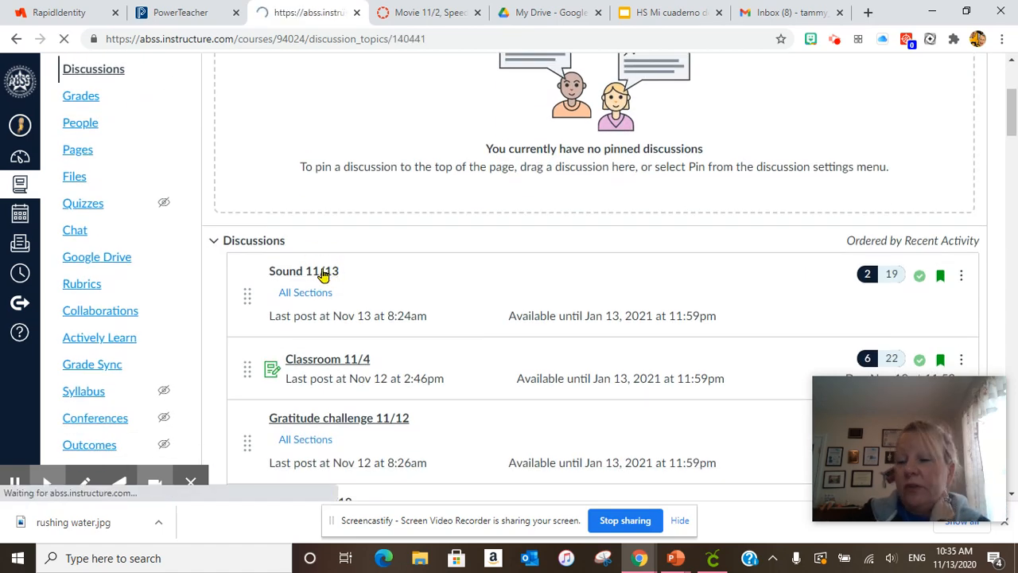
{"action": "left_click", "coordinate": [303, 270]}
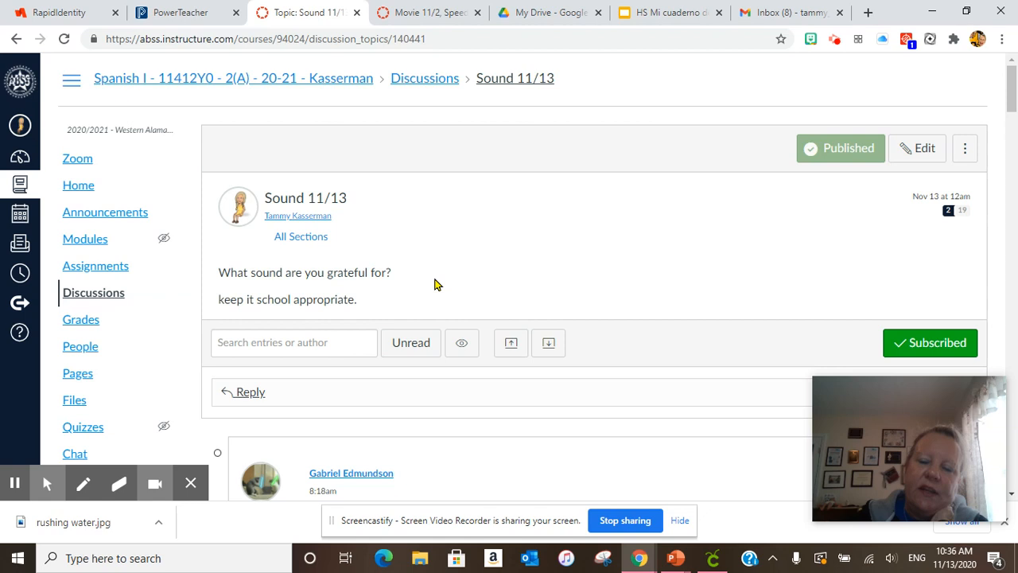
{"action": "mouse_move", "coordinate": [233, 245]}
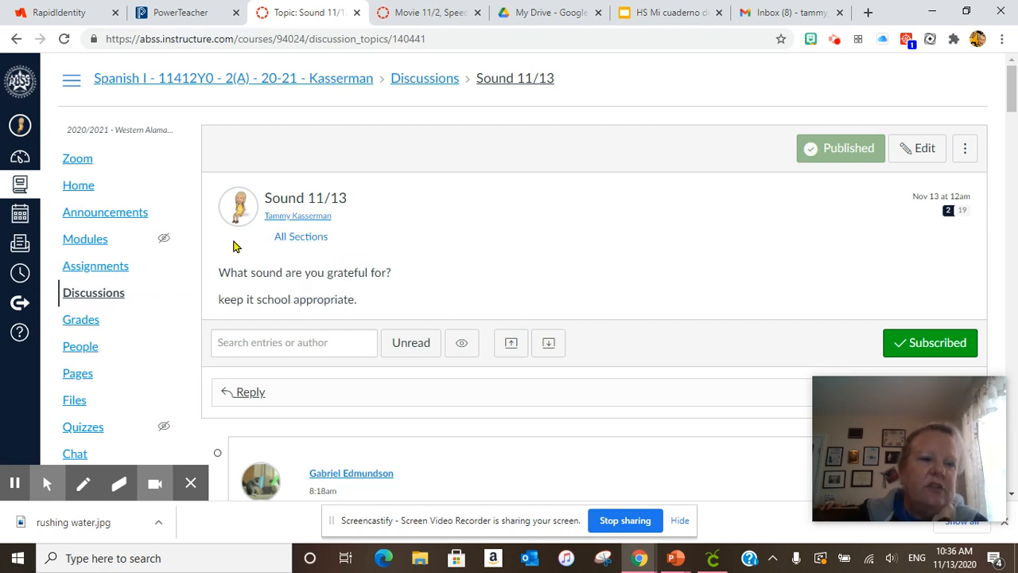
Step: Open Friday Assessment 11/13 from the Quiz group in Assignments
{"action": "left_click", "coordinate": [95, 265]}
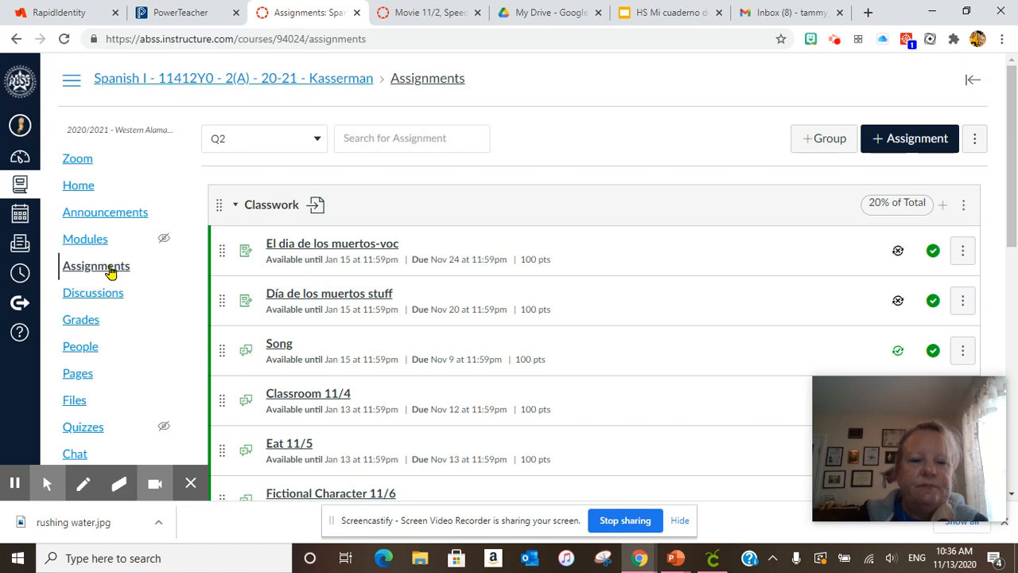
{"action": "scroll", "scroll_direction": "down", "scroll_amount": 3}
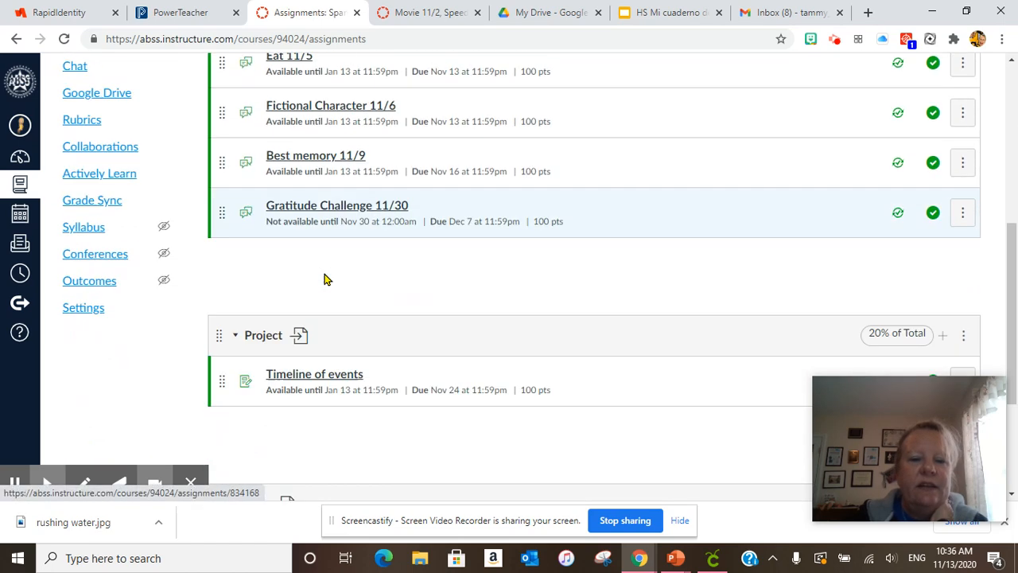
{"action": "scroll", "scroll_direction": "down", "scroll_amount": 3}
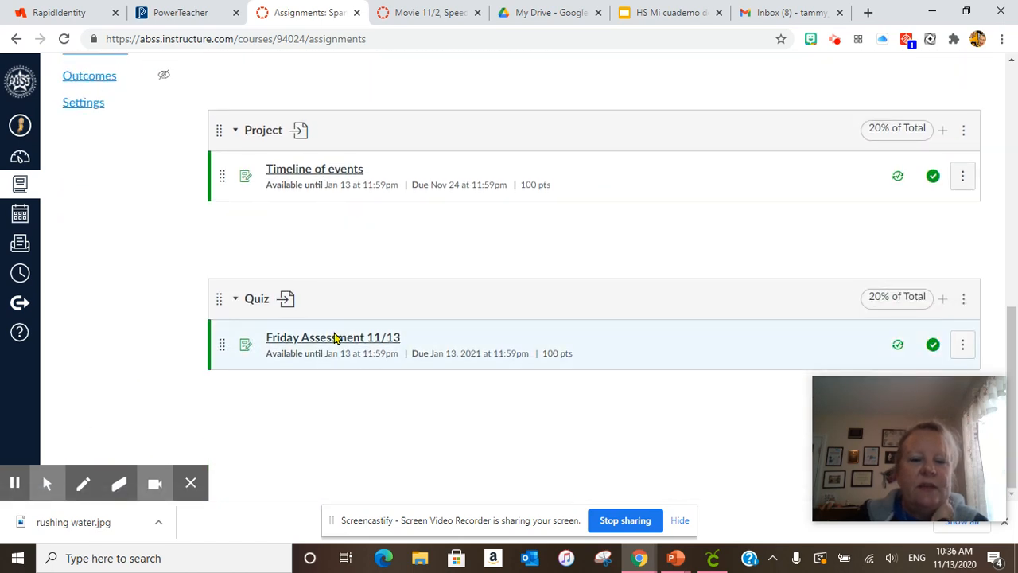
{"action": "left_click", "coordinate": [332, 336]}
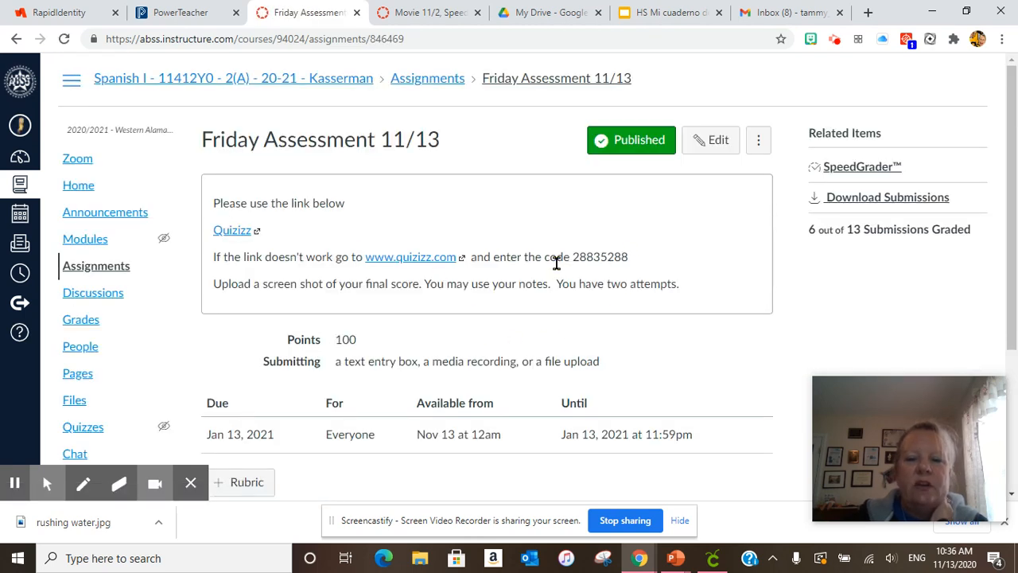
{"action": "mouse_move", "coordinate": [549, 276]}
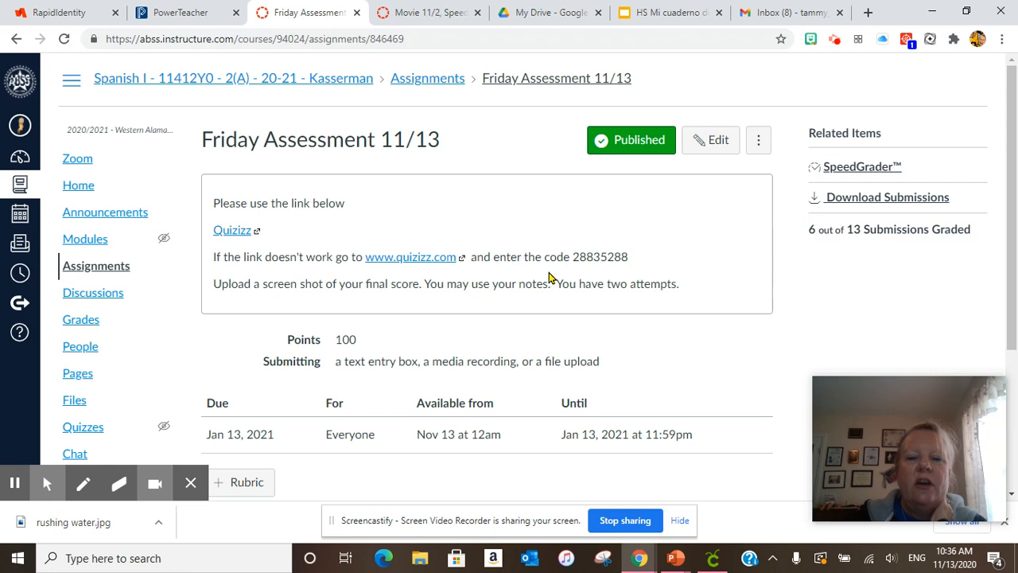